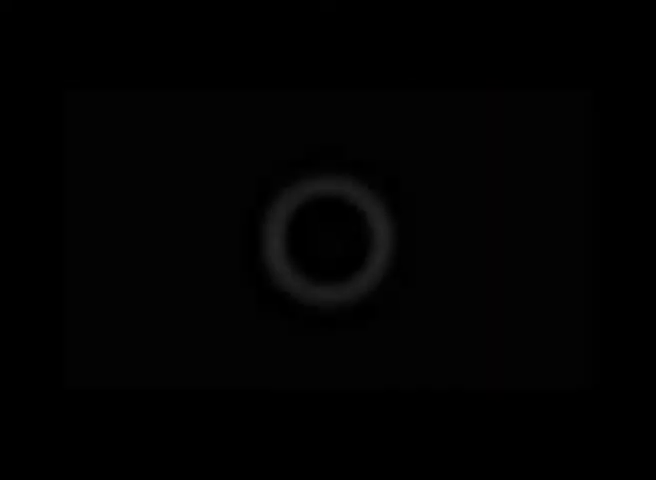
left_click(320, 240)
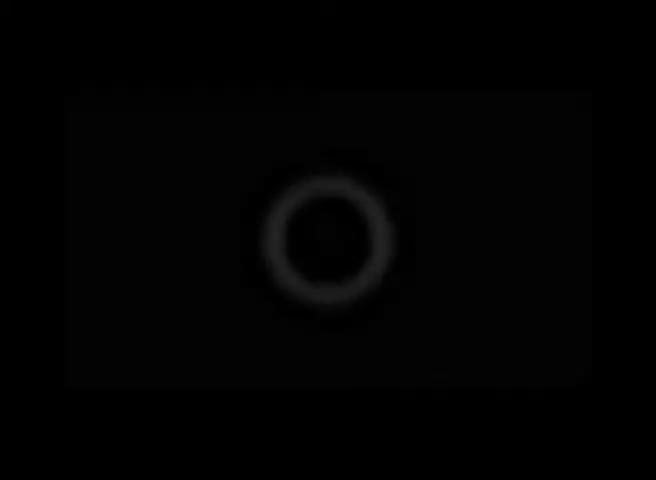
left_click(323, 251)
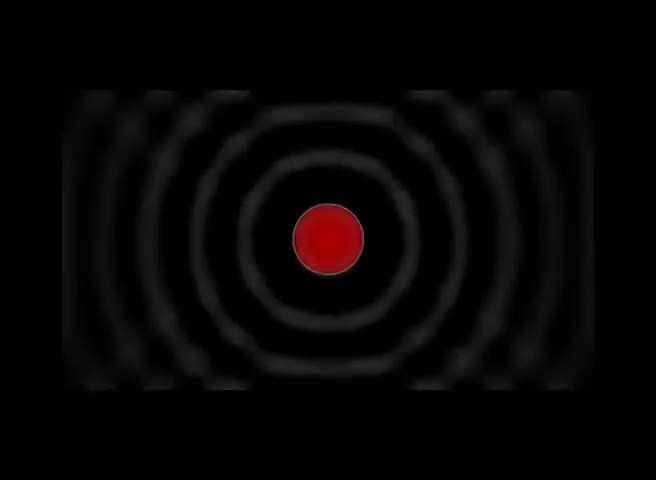